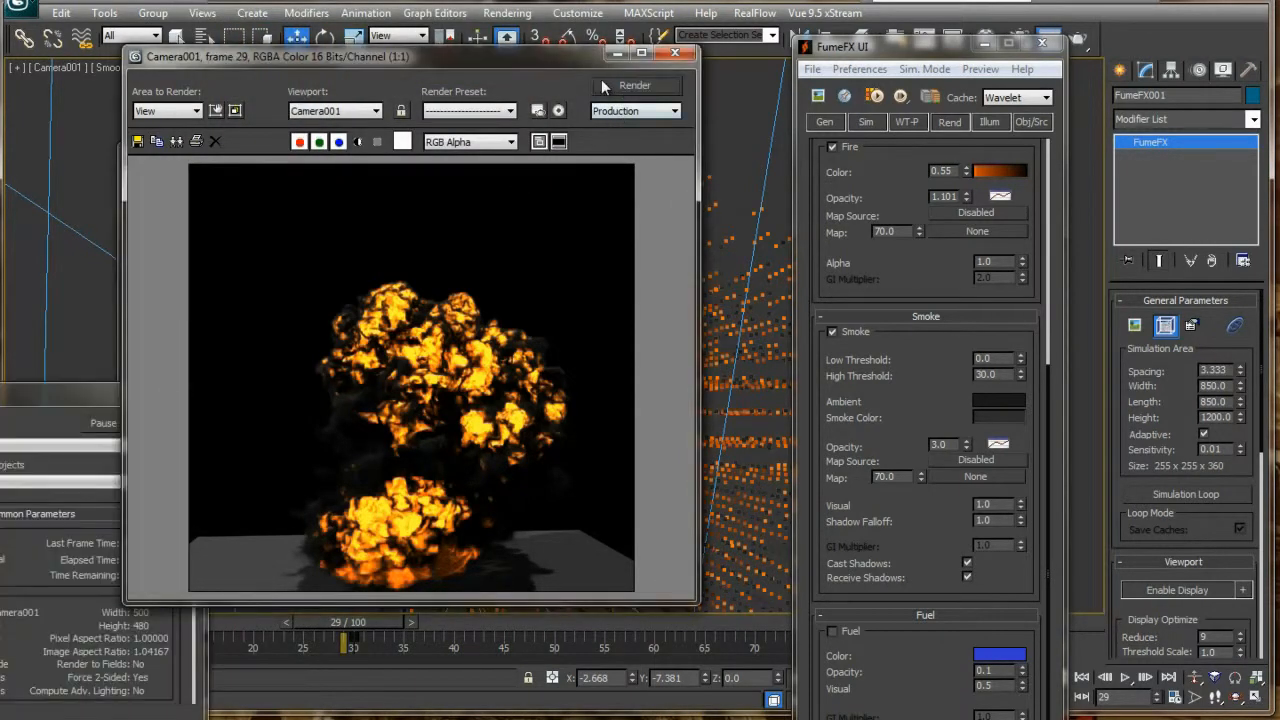
- Advance the time slider from frame 29 to 46 and render the Camera001 view
left_click(634, 84)
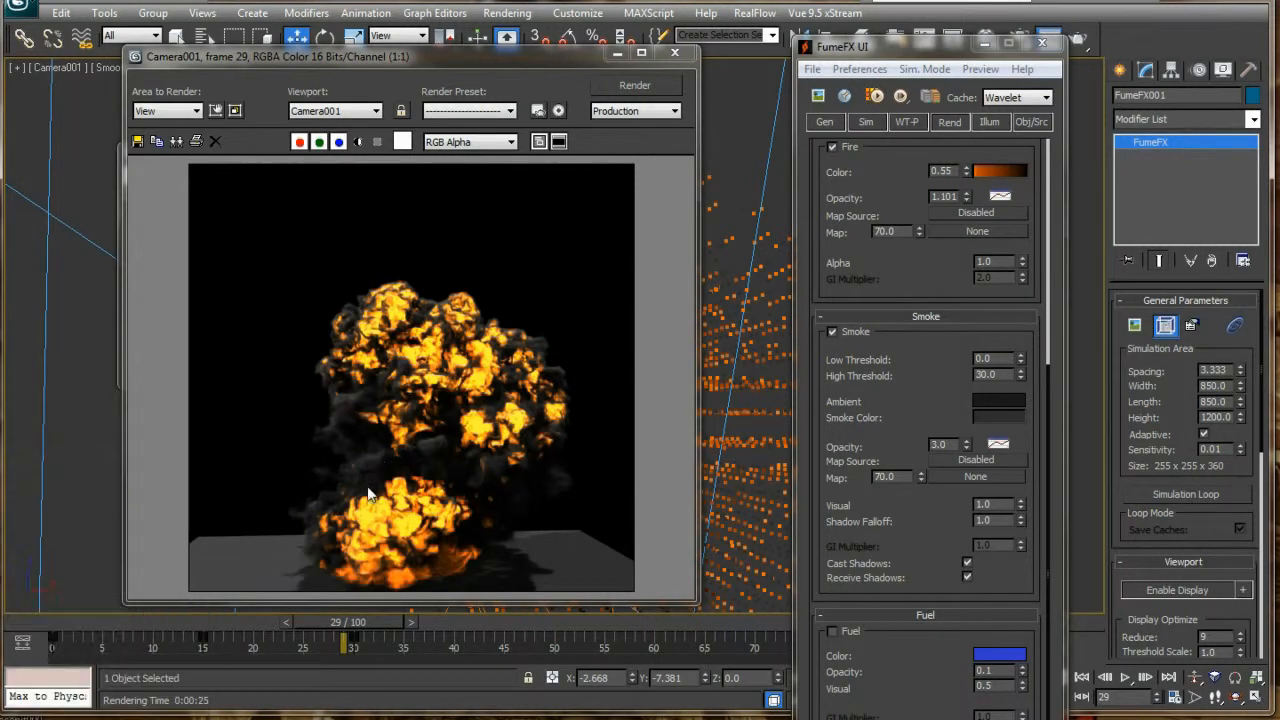
mouse_move(418, 522)
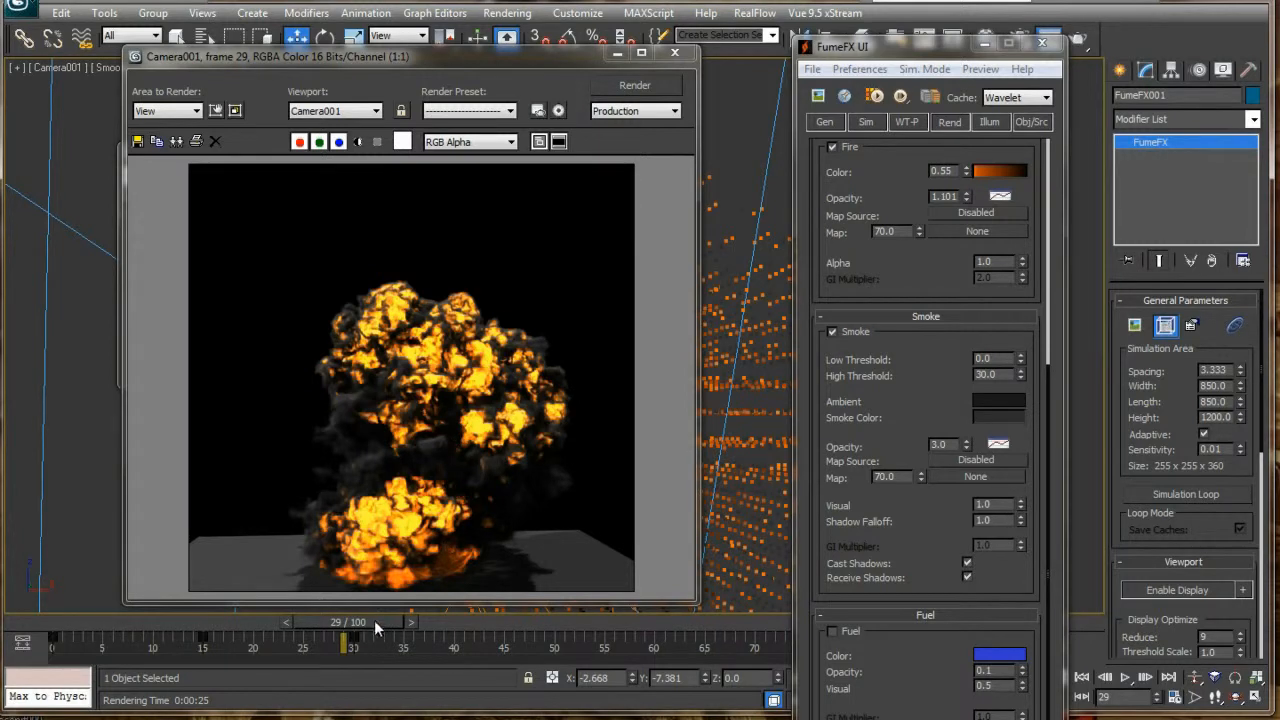
left_click(420, 622)
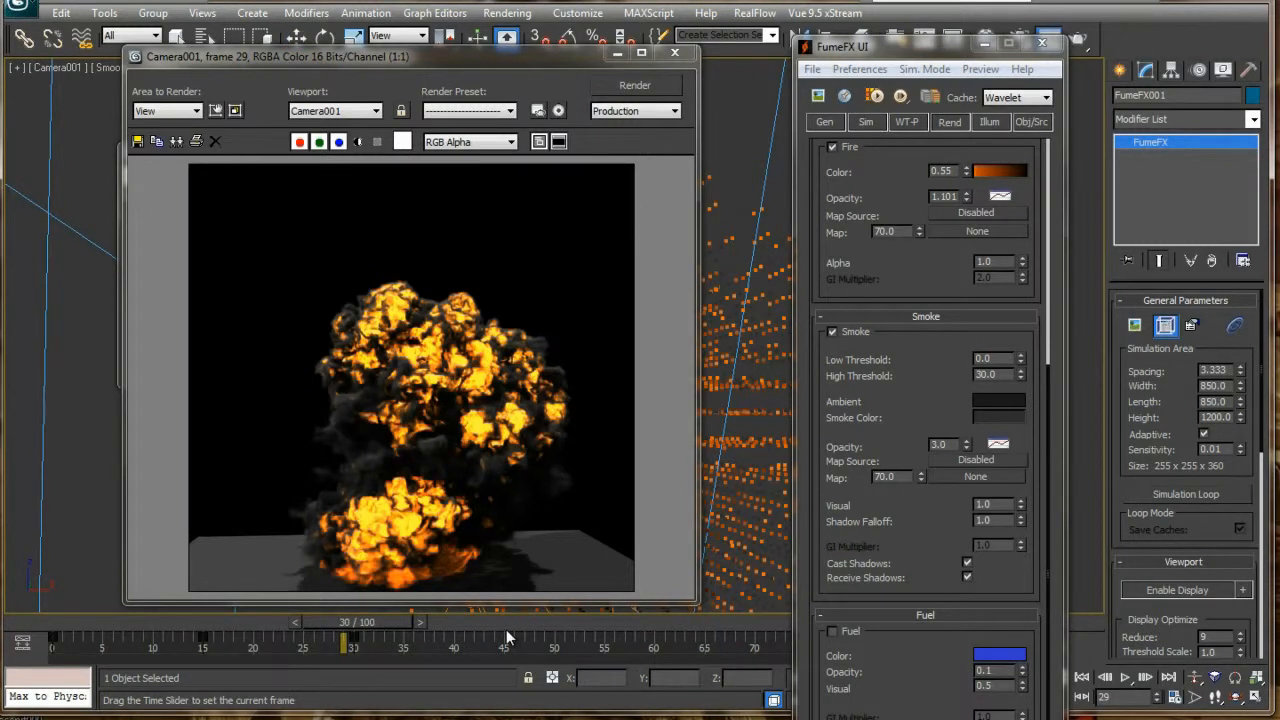
left_click_drag(344, 638, 476, 638)
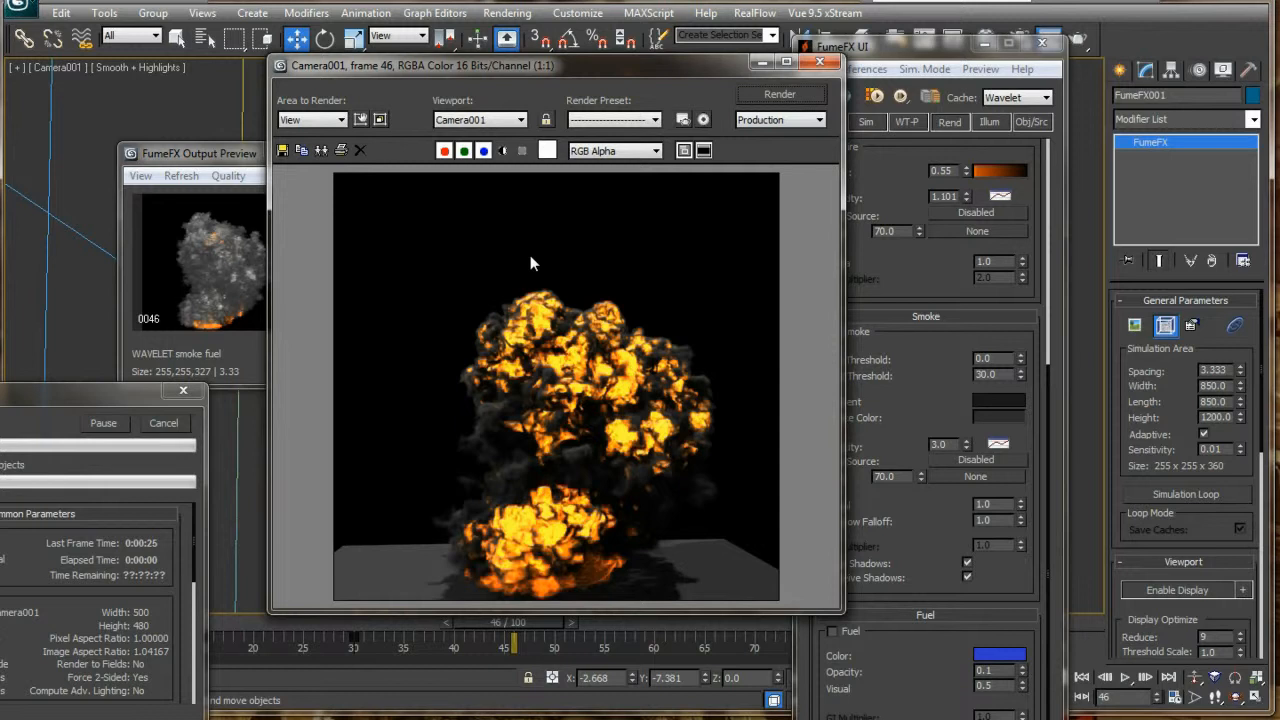
left_click(780, 94)
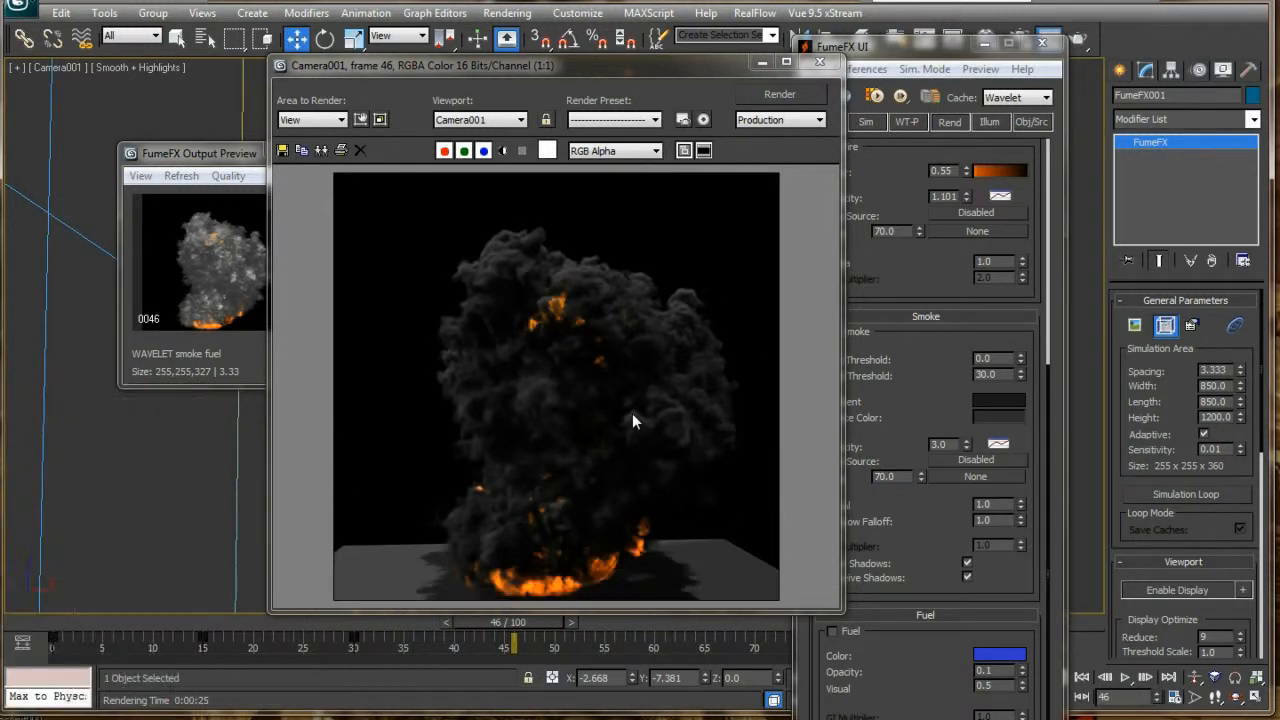
- Enable Multiple Scattering in FumeFX Illumination Parameters and raise its Maximum Depth and Fire values
left_click(990, 122)
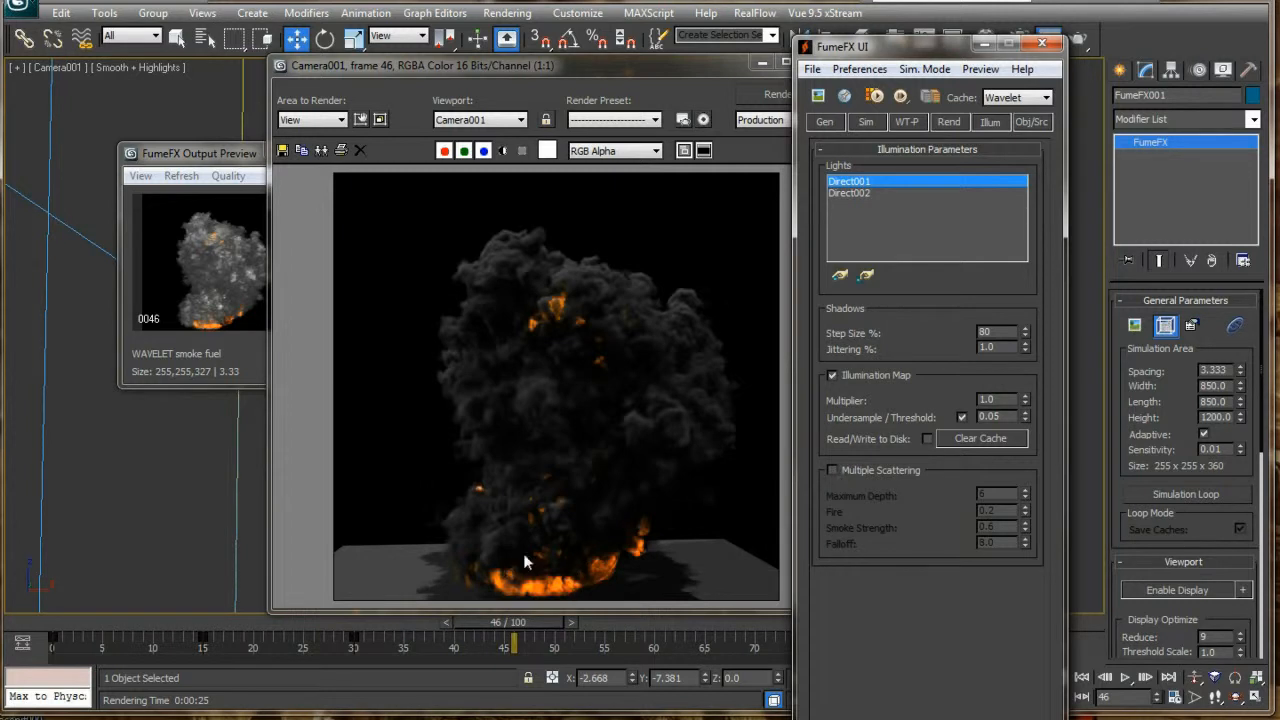
mouse_move(564, 304)
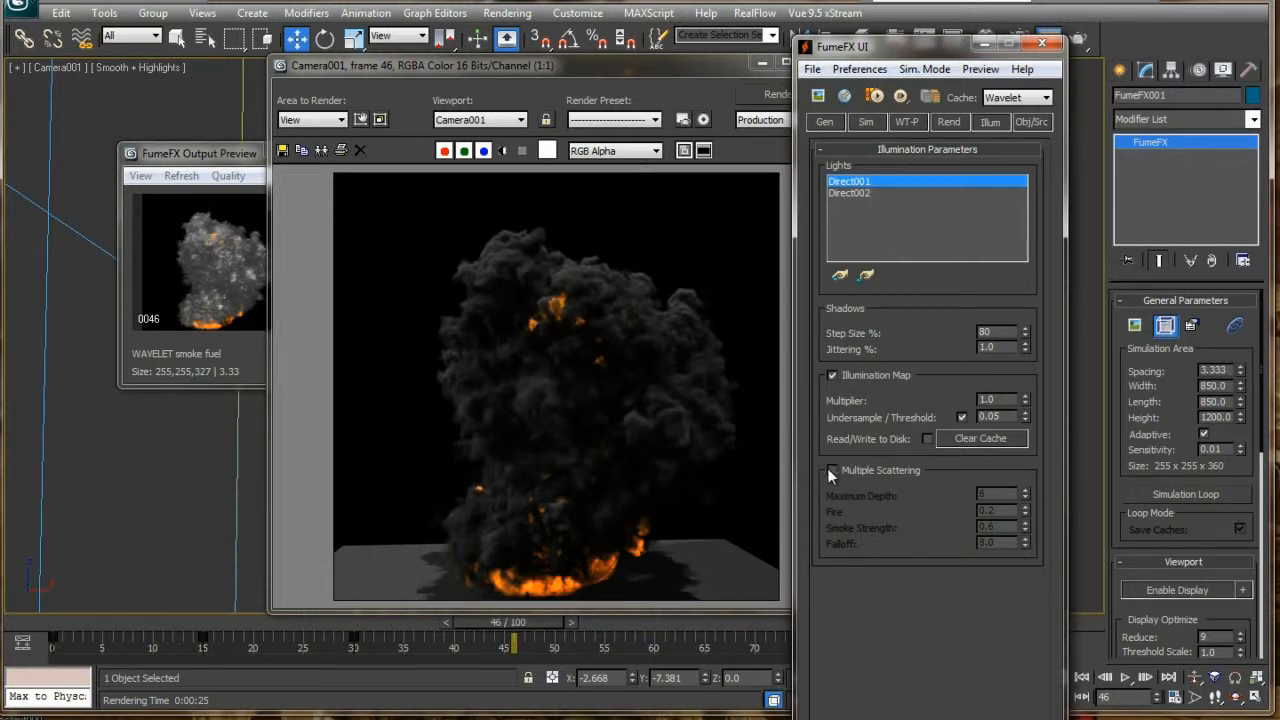
left_click(832, 470)
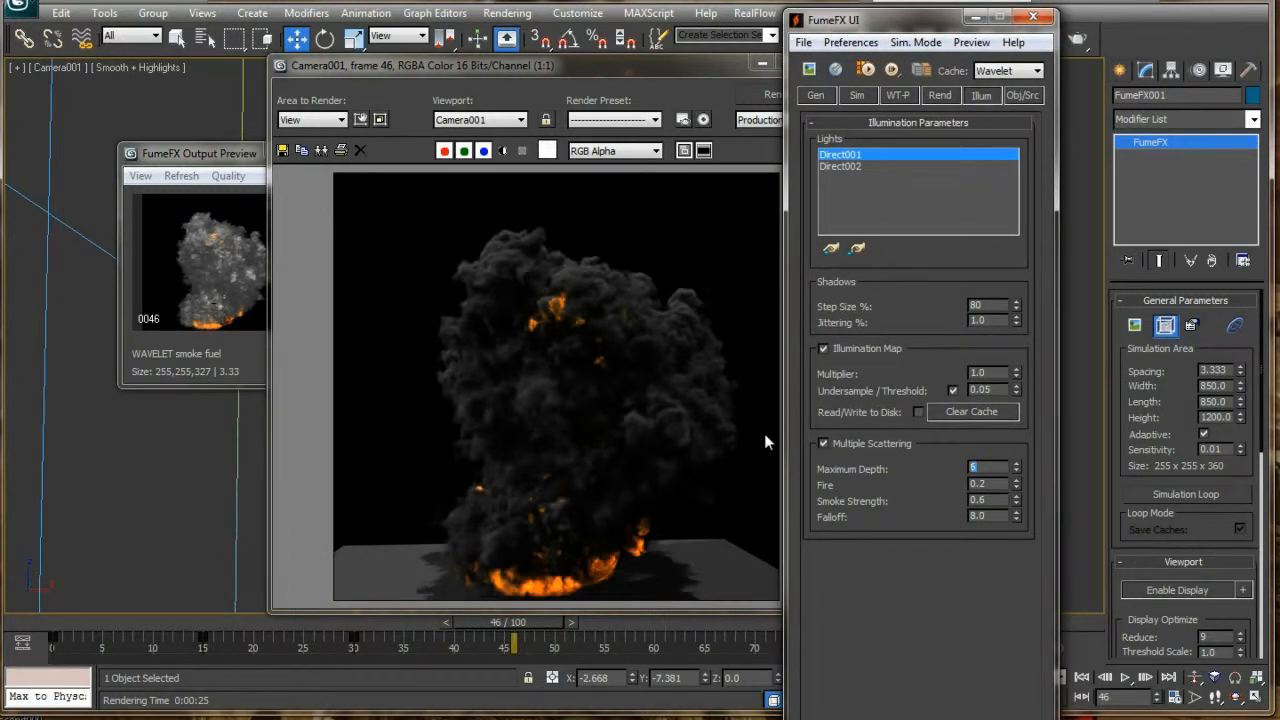
mouse_move(756, 458)
type("5")
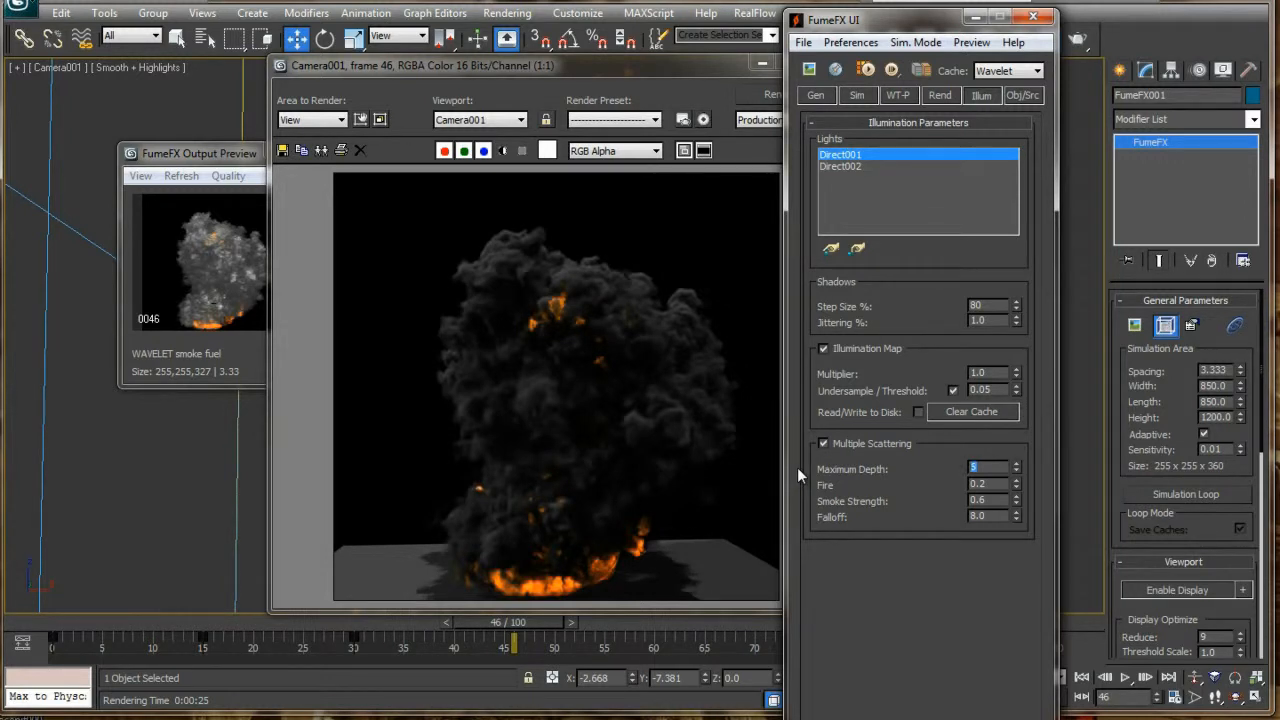
mouse_move(576, 480)
type("8")
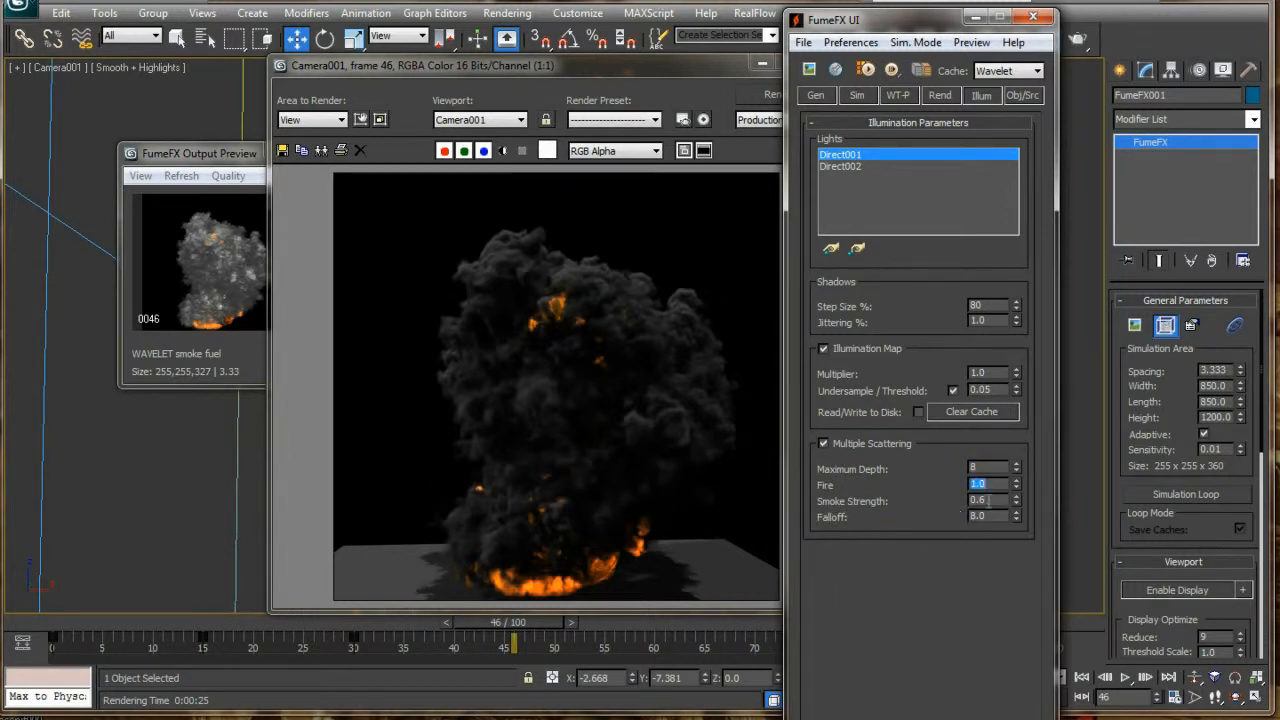
triple_click(990, 500)
type("1")
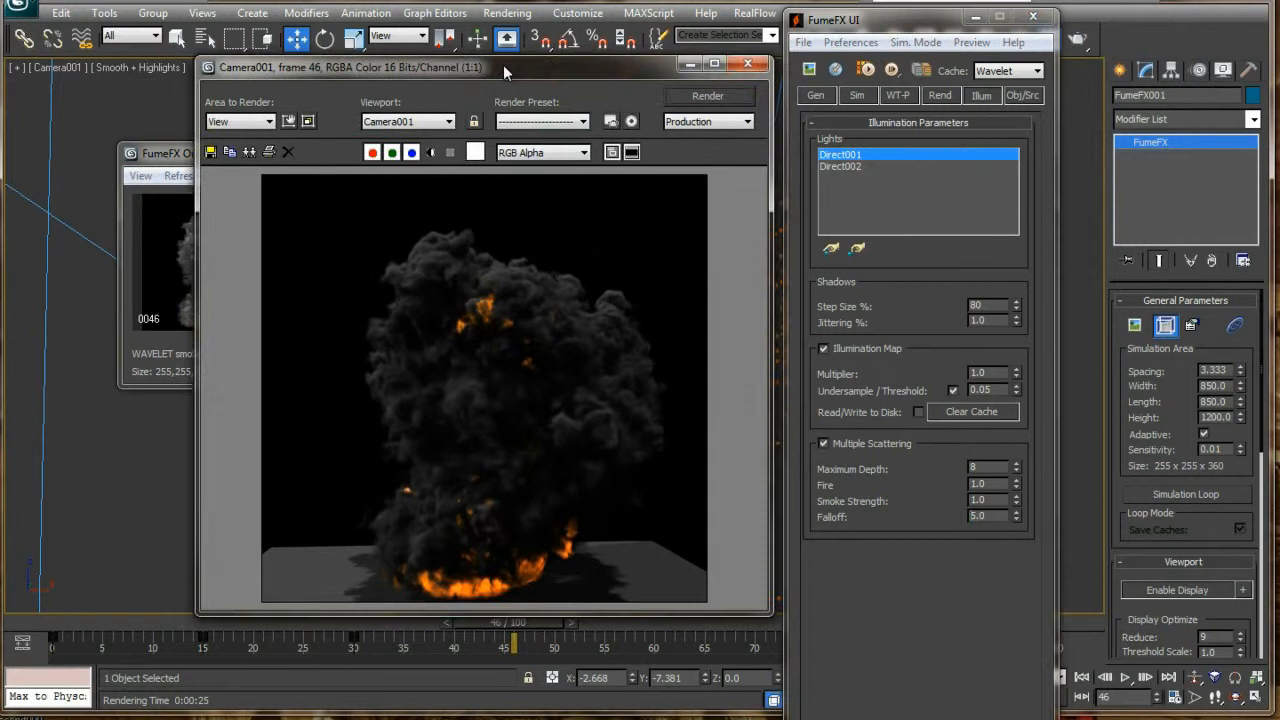
- Re-render frame 46 with multiple scattering calculated for the explosion's two lights
left_click(708, 96)
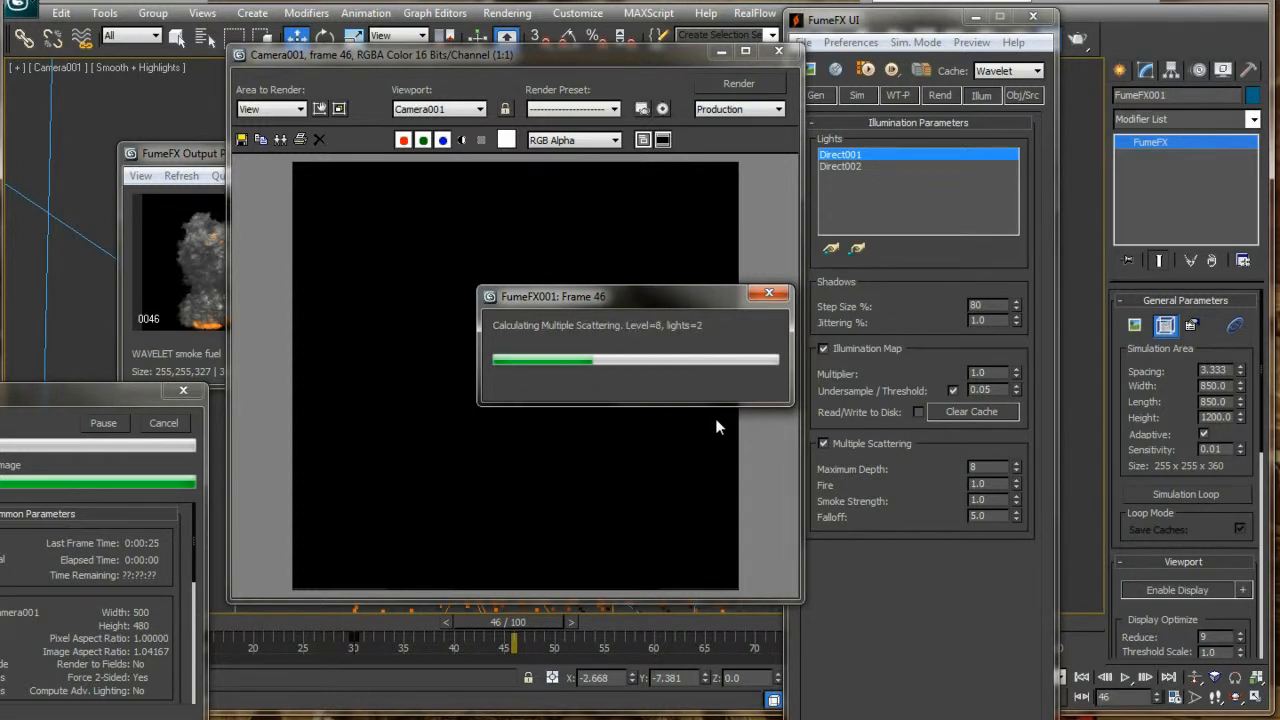
mouse_move(890, 492)
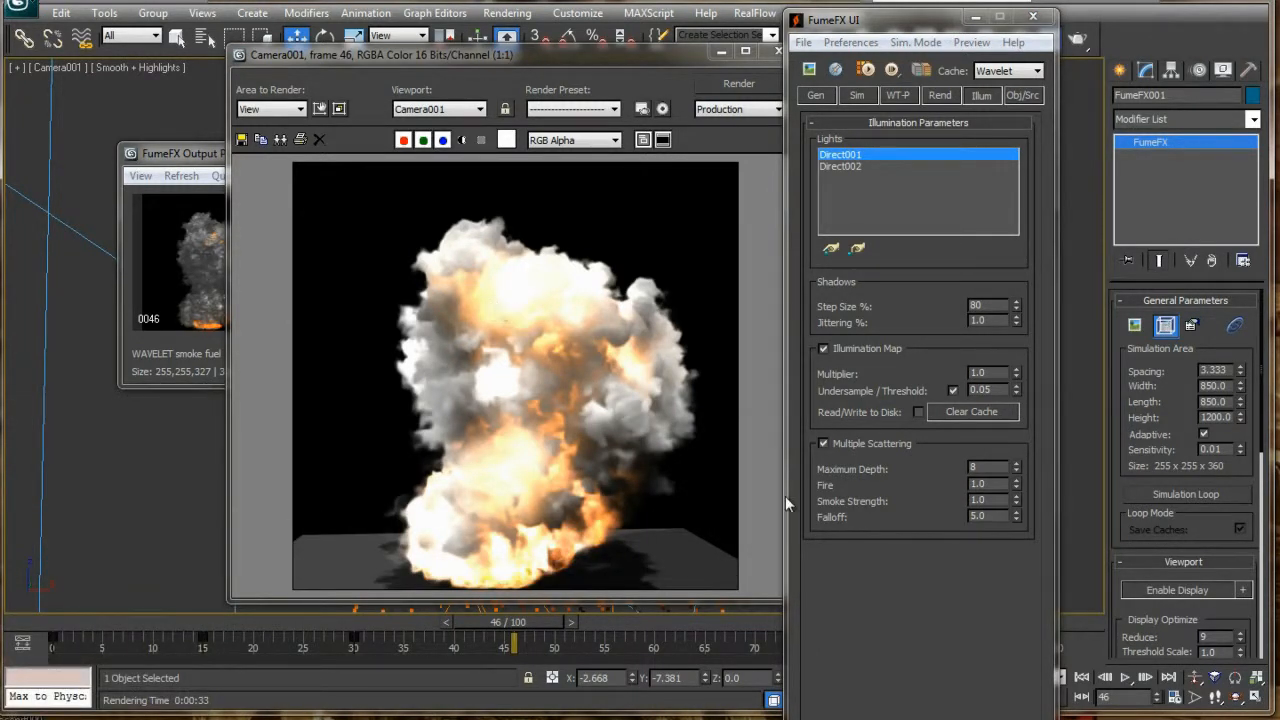
- Lower the Fire and Smoke Strength scattering values and re-render frame 46 with greyer smoke
triple_click(978, 484)
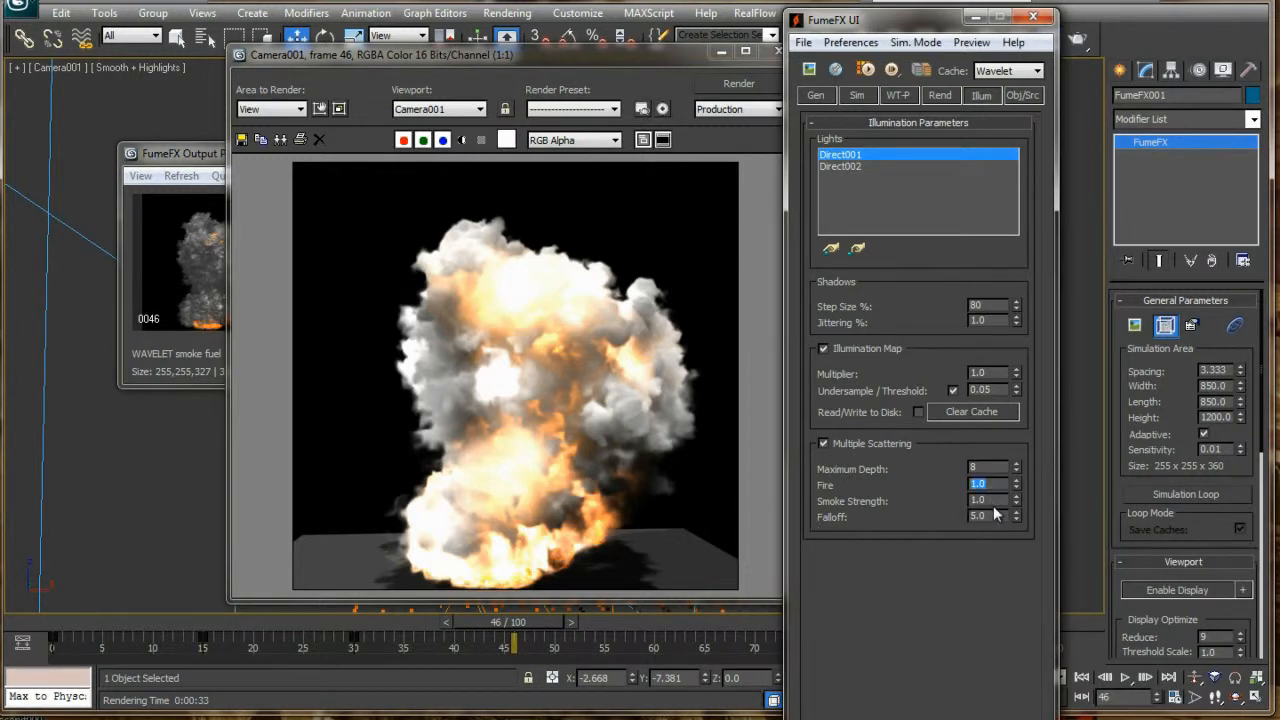
mouse_move(600, 396)
type("0.5")
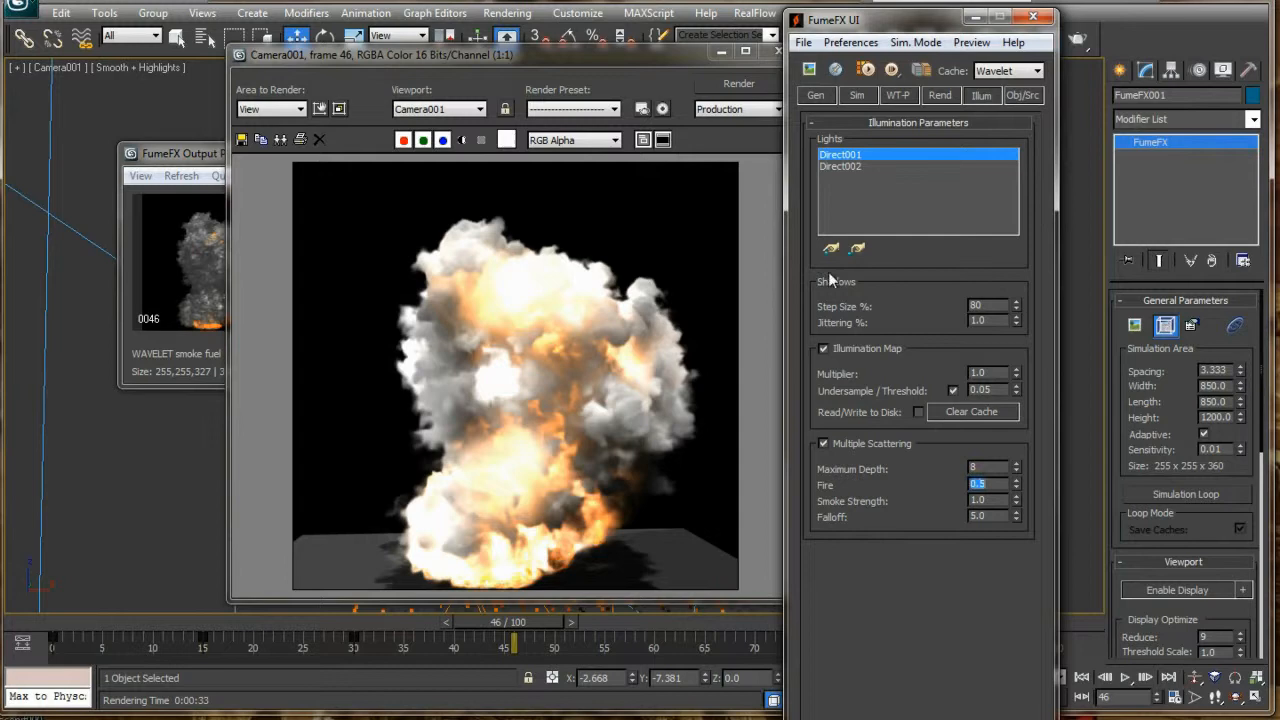
left_click(738, 84)
type("0.5")
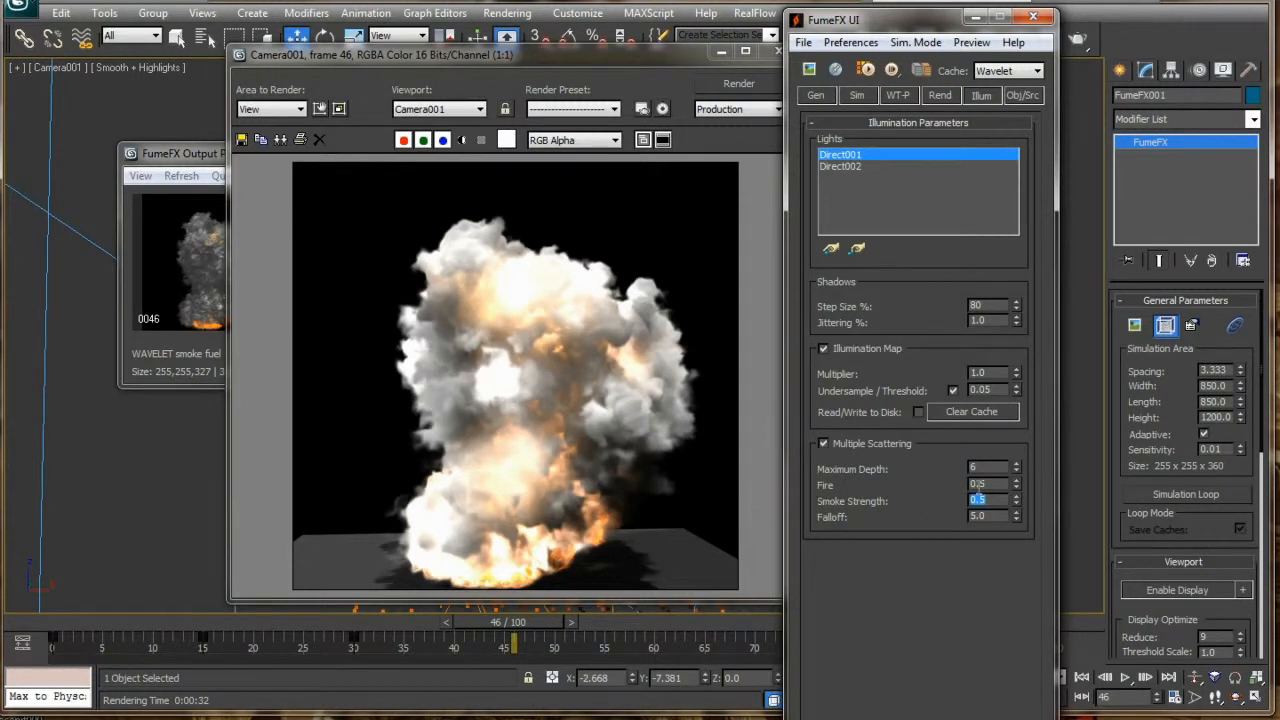
triple_click(984, 484)
type("0.2")
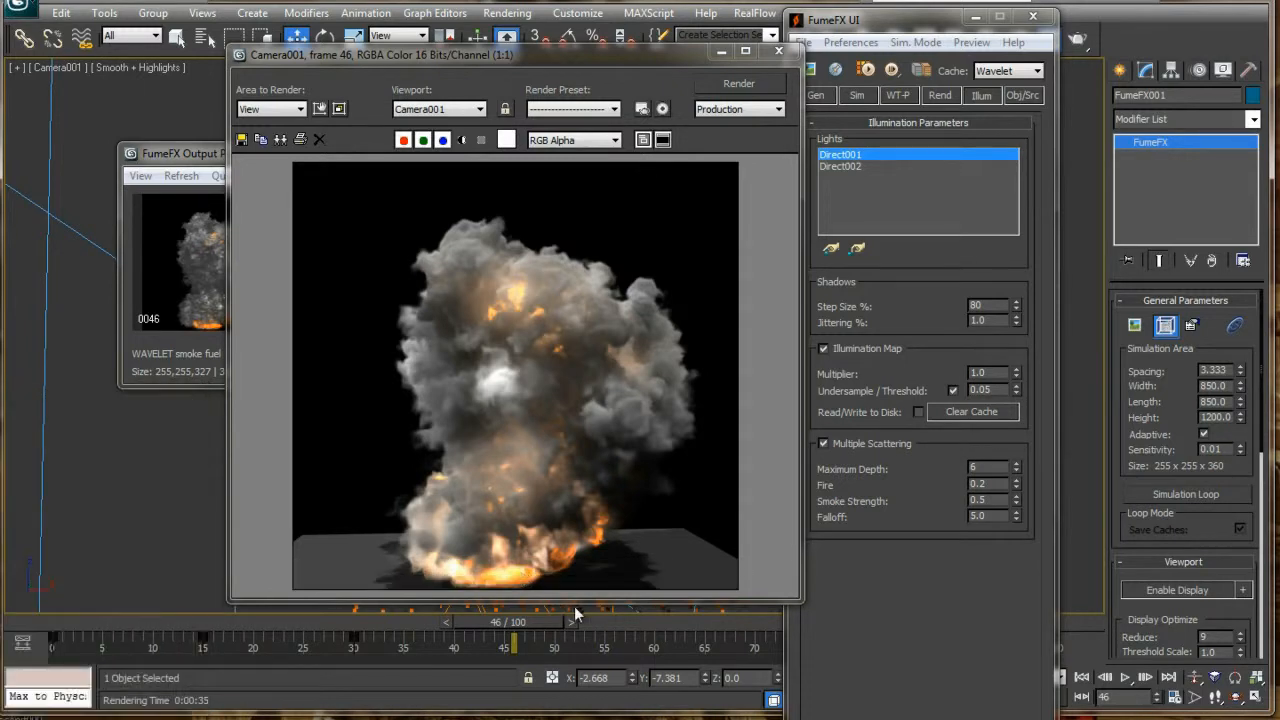
- Show the FumeFX Illum tab with Illumination Parameters and the Multiple Scattering rollout
scroll("down", 3)
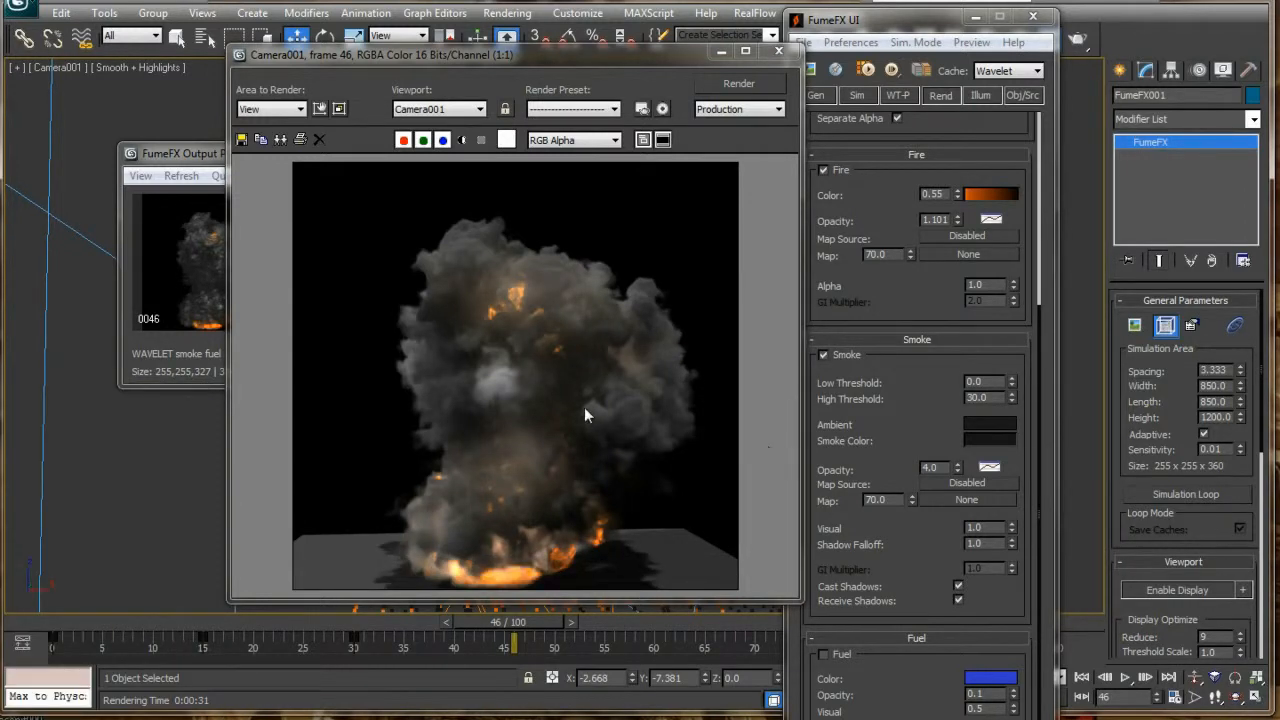
mouse_move(650, 488)
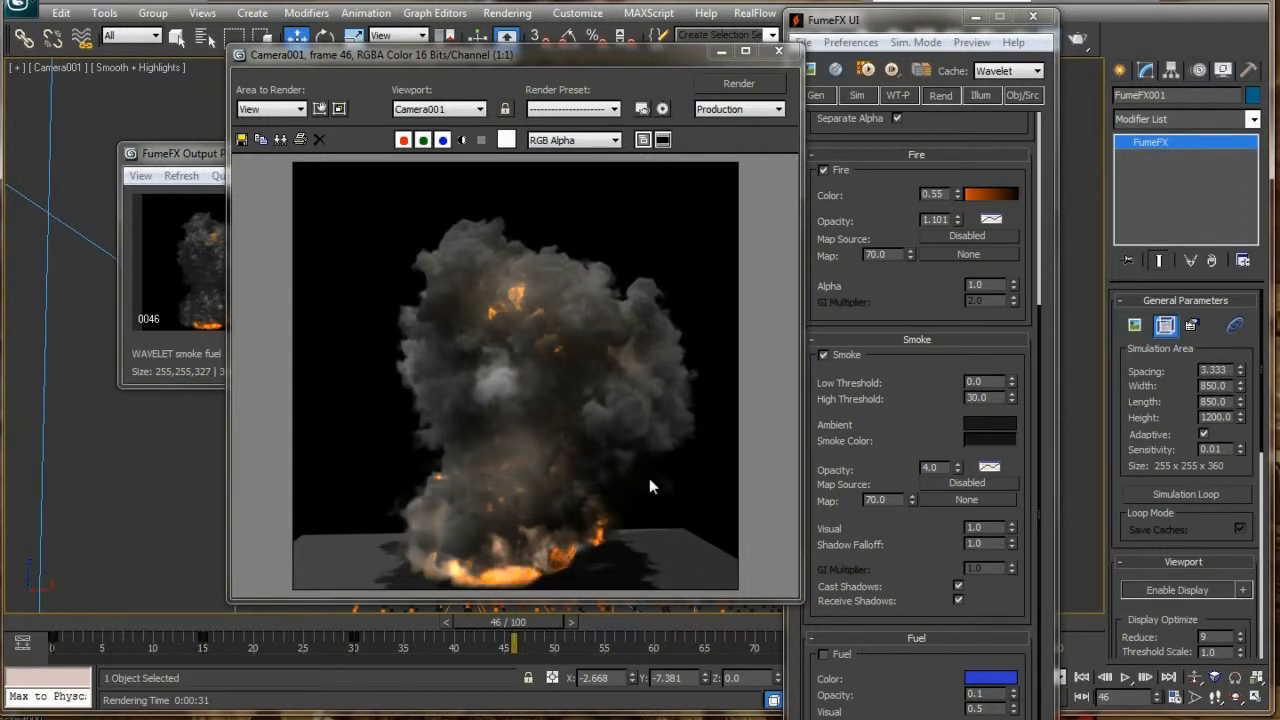
left_click(980, 94)
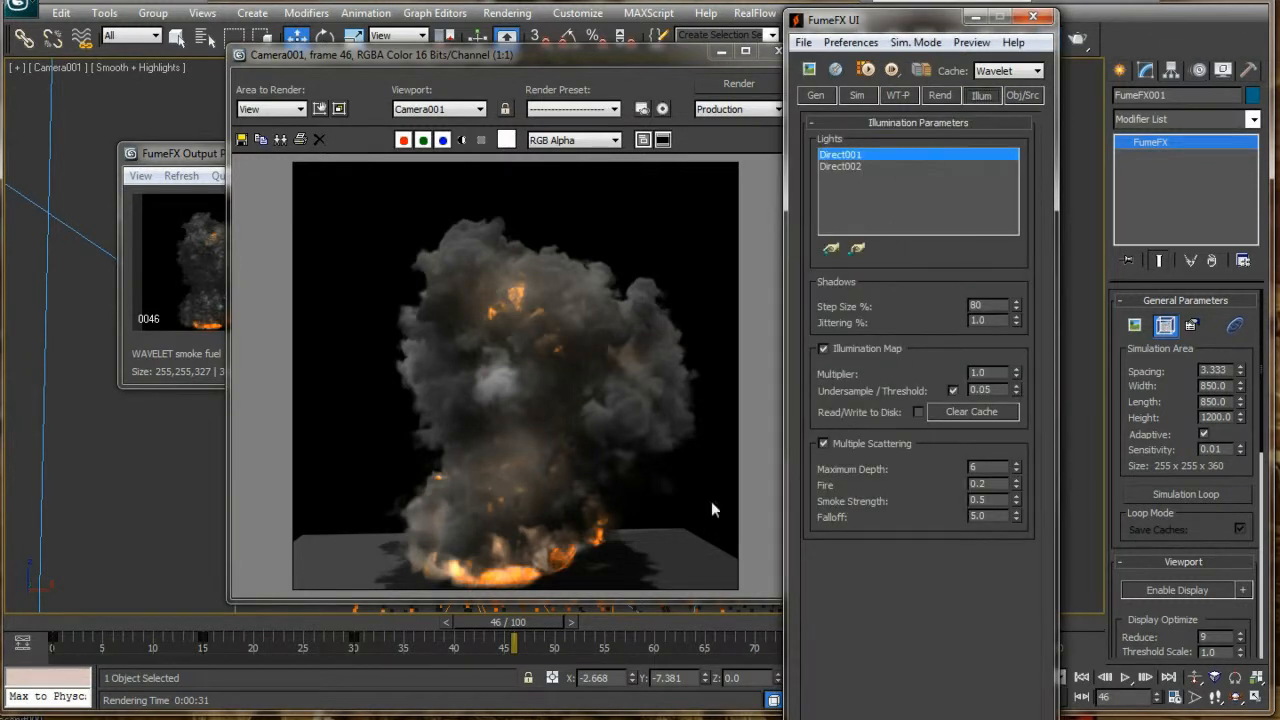
mouse_move(504, 530)
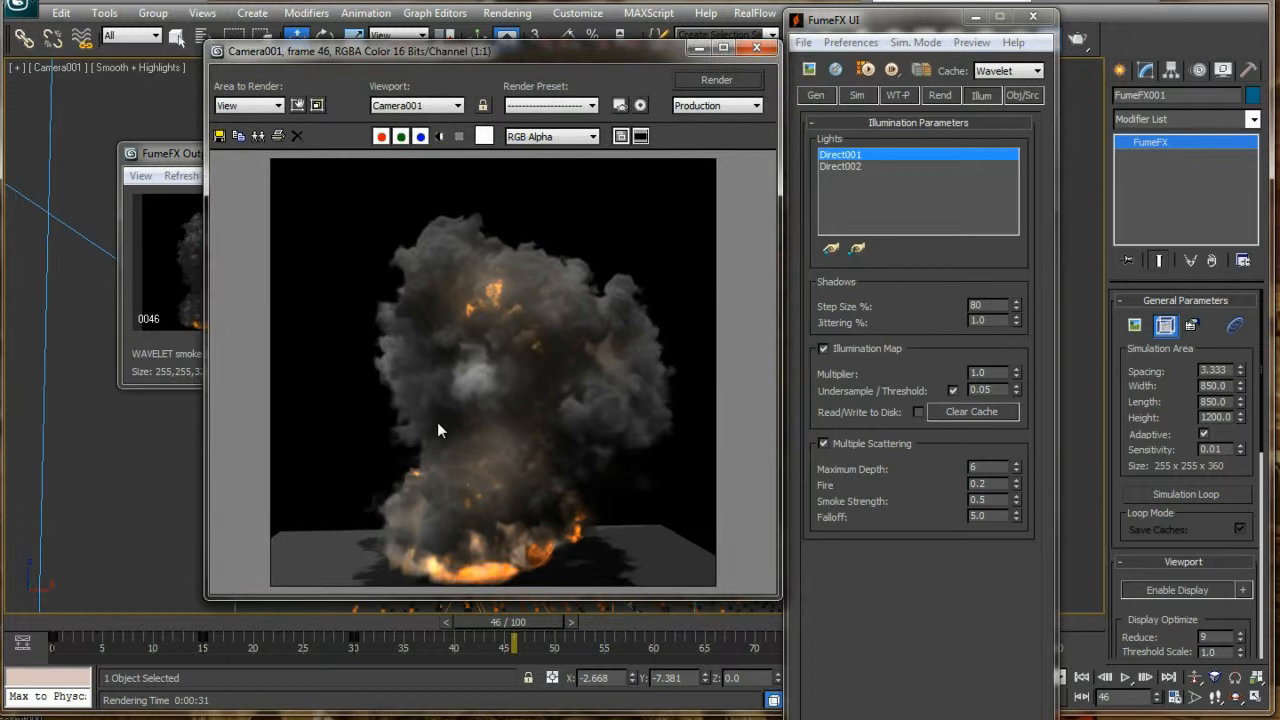
mouse_move(764, 520)
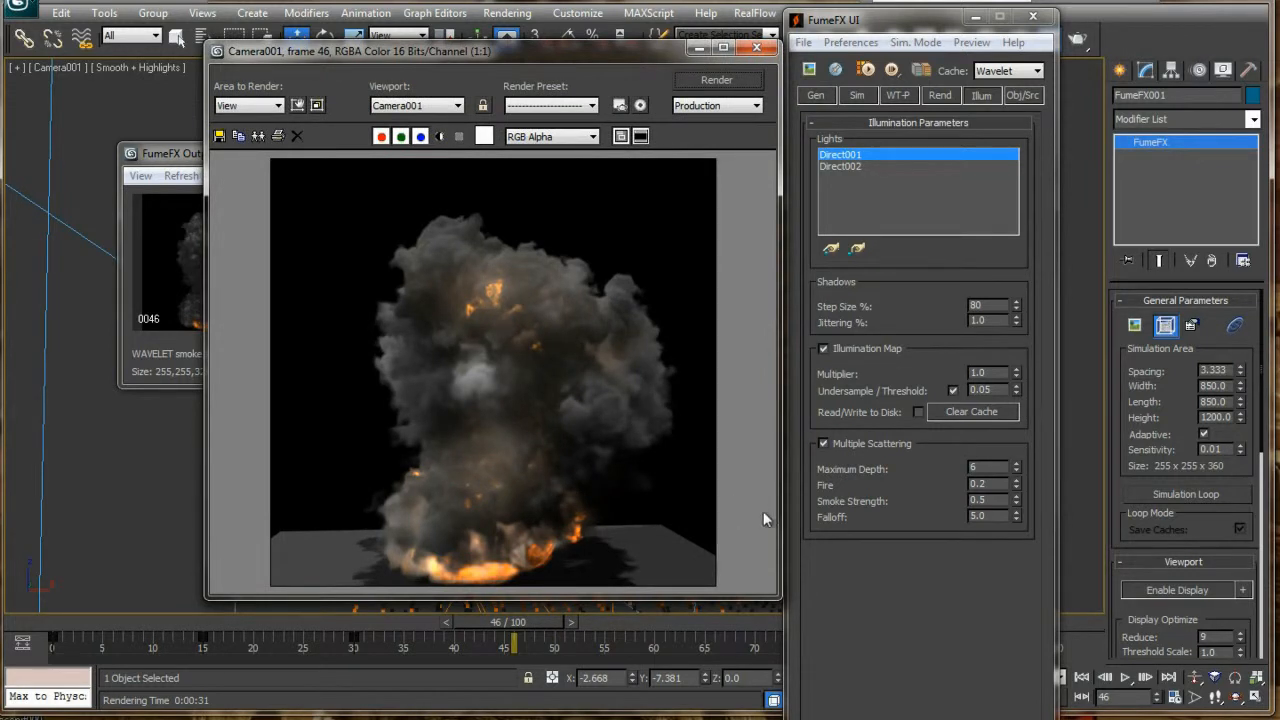
mouse_move(620, 470)
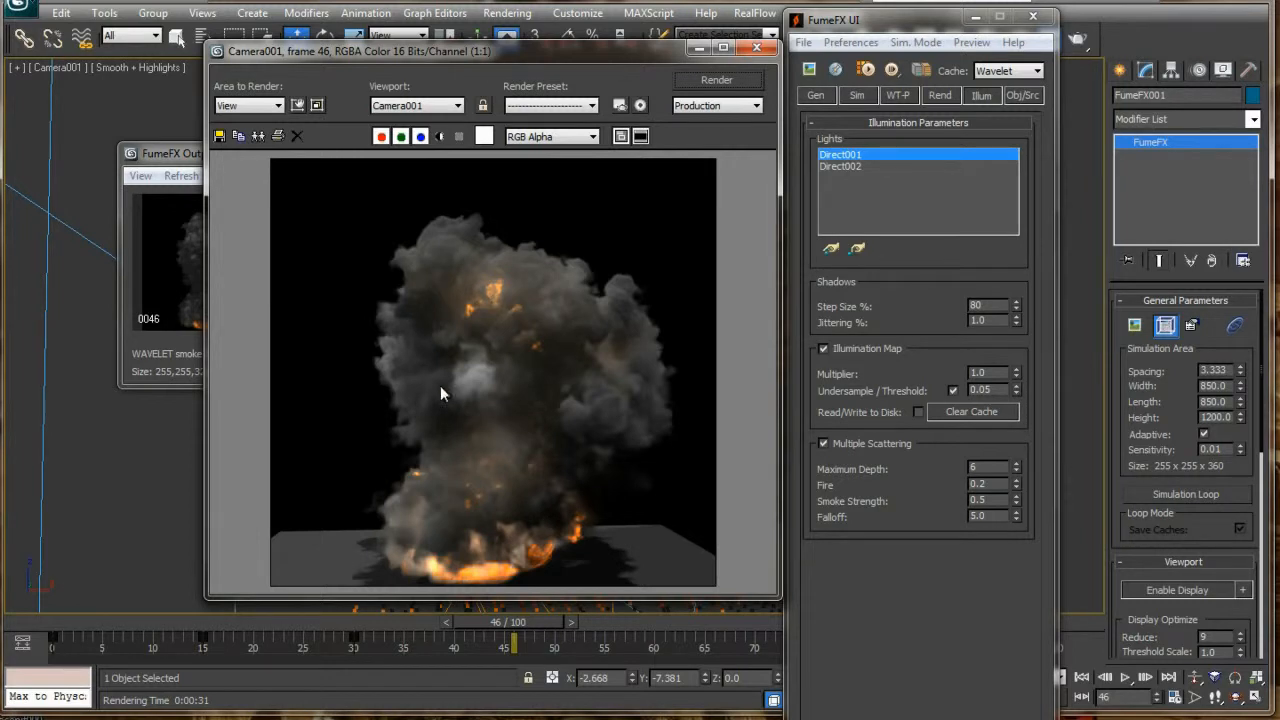
mouse_move(986, 572)
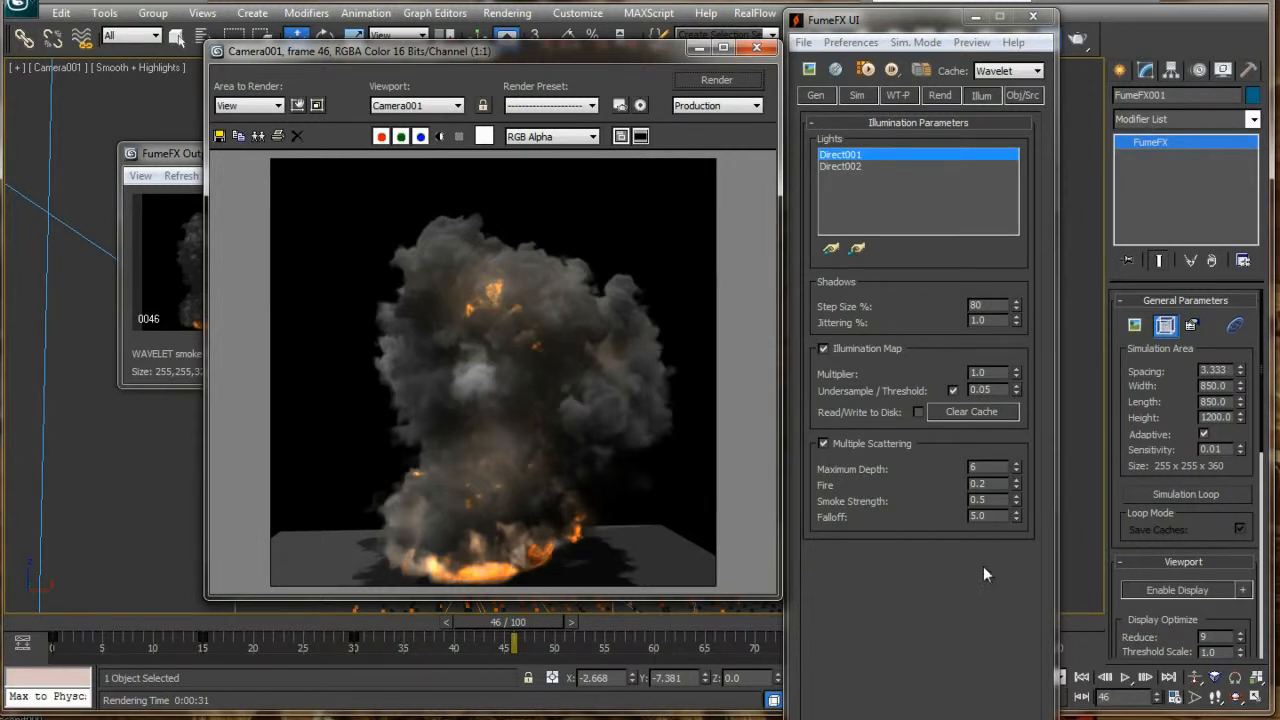
mouse_move(532, 436)
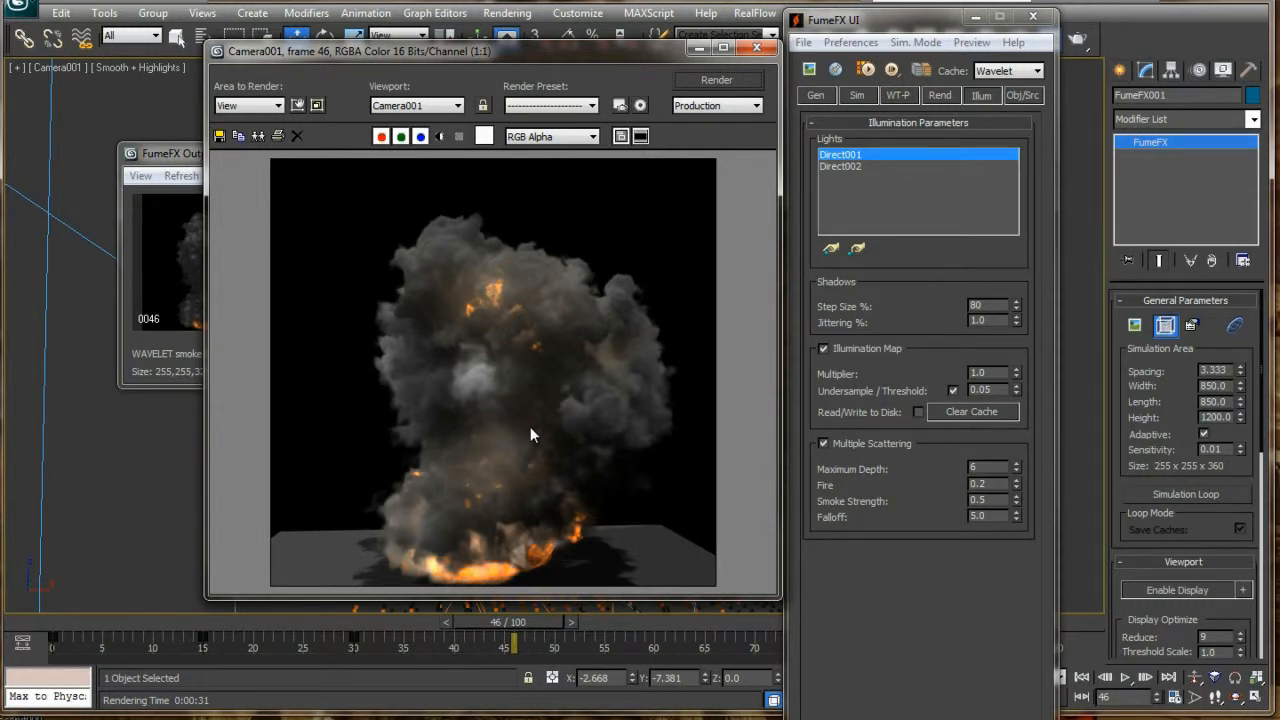
mouse_move(520, 430)
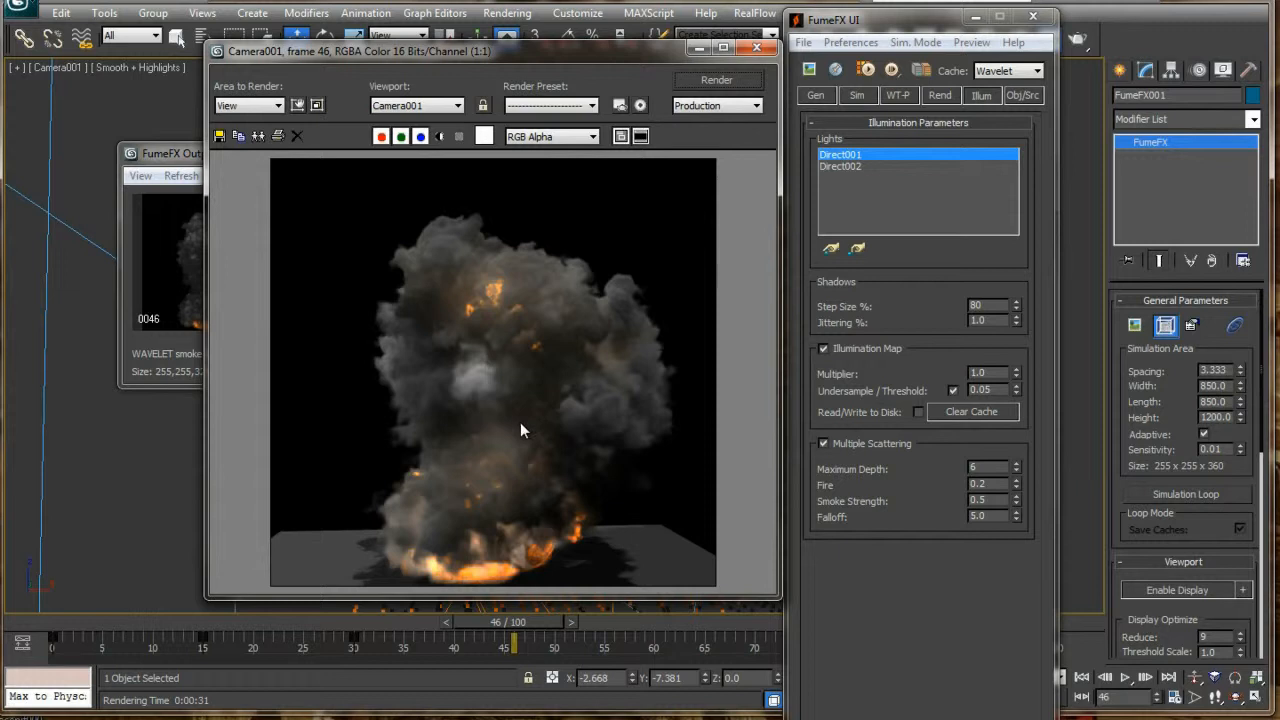
mouse_move(876, 528)
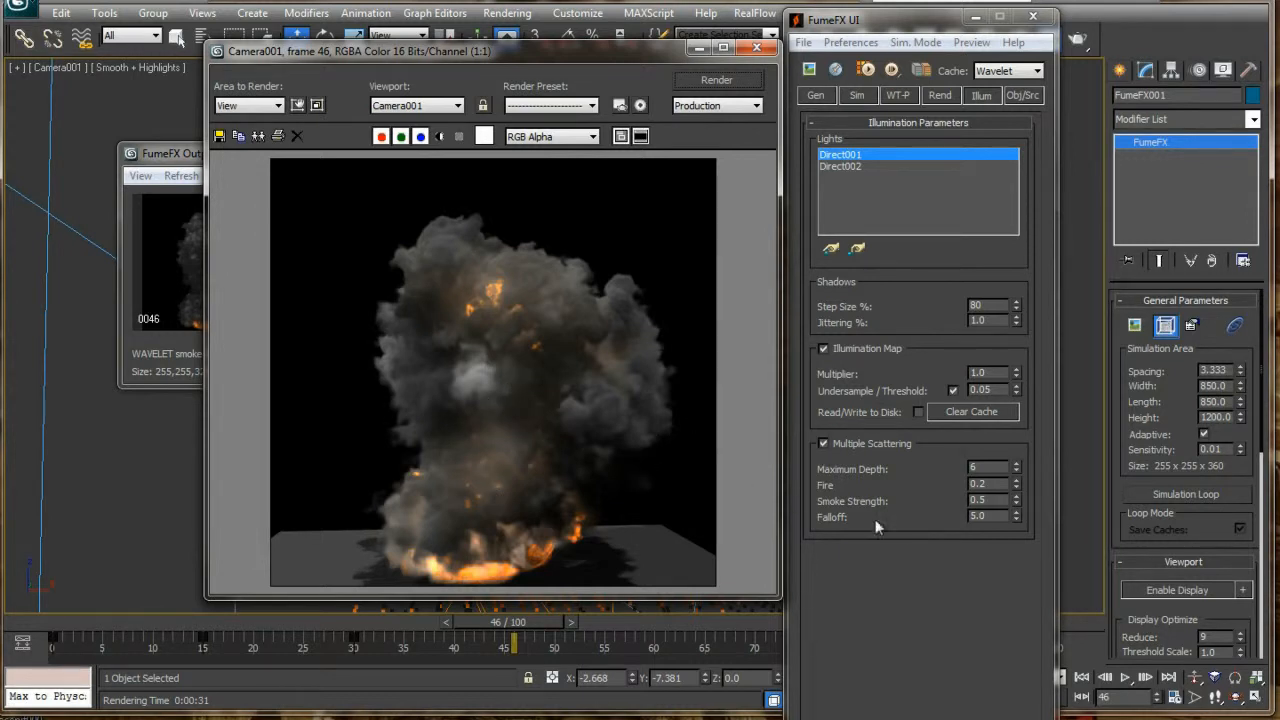
- Raise the Multiple Scattering Falloff value and start a fresh render of frame 46
triple_click(978, 516)
type("10")
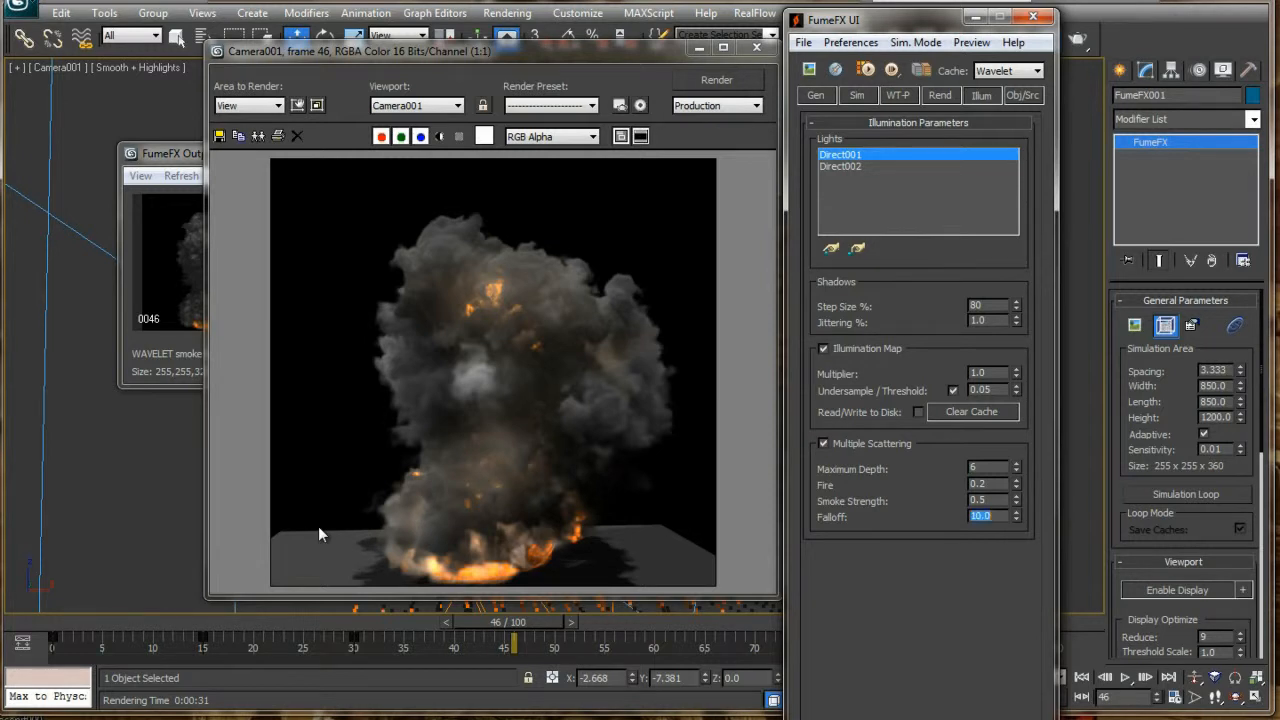
left_click(716, 80)
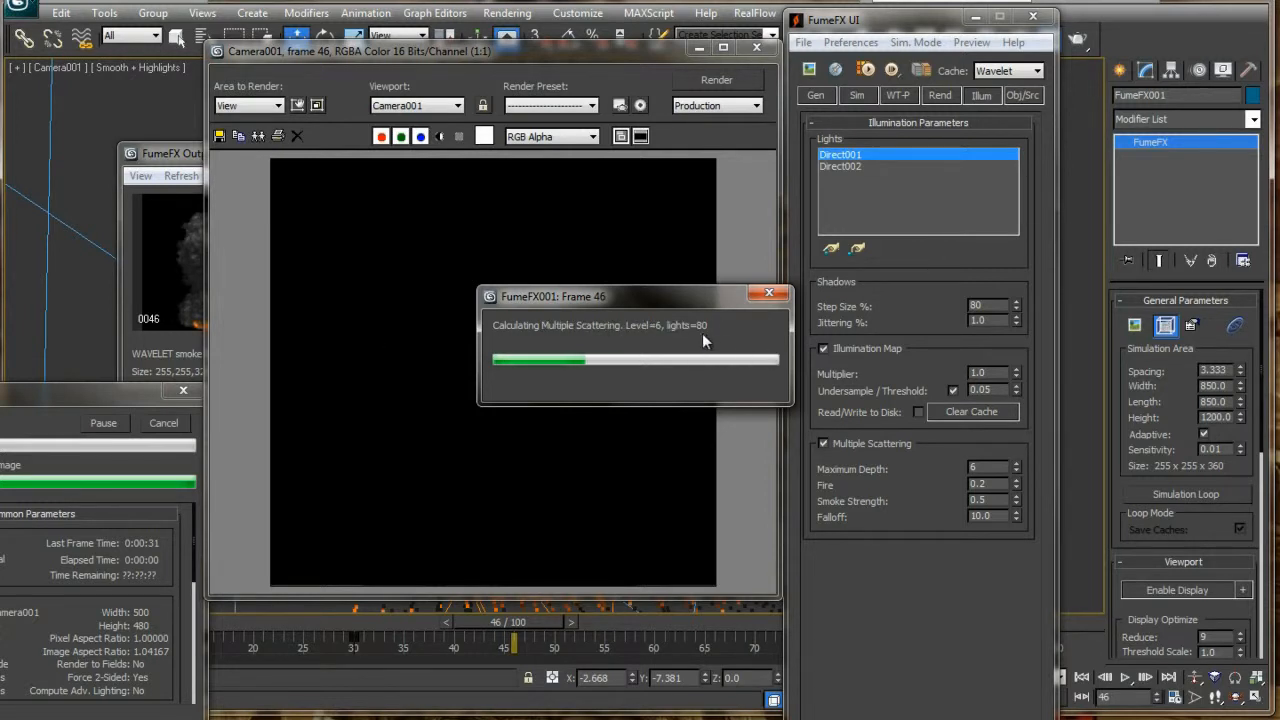
mouse_move(724, 336)
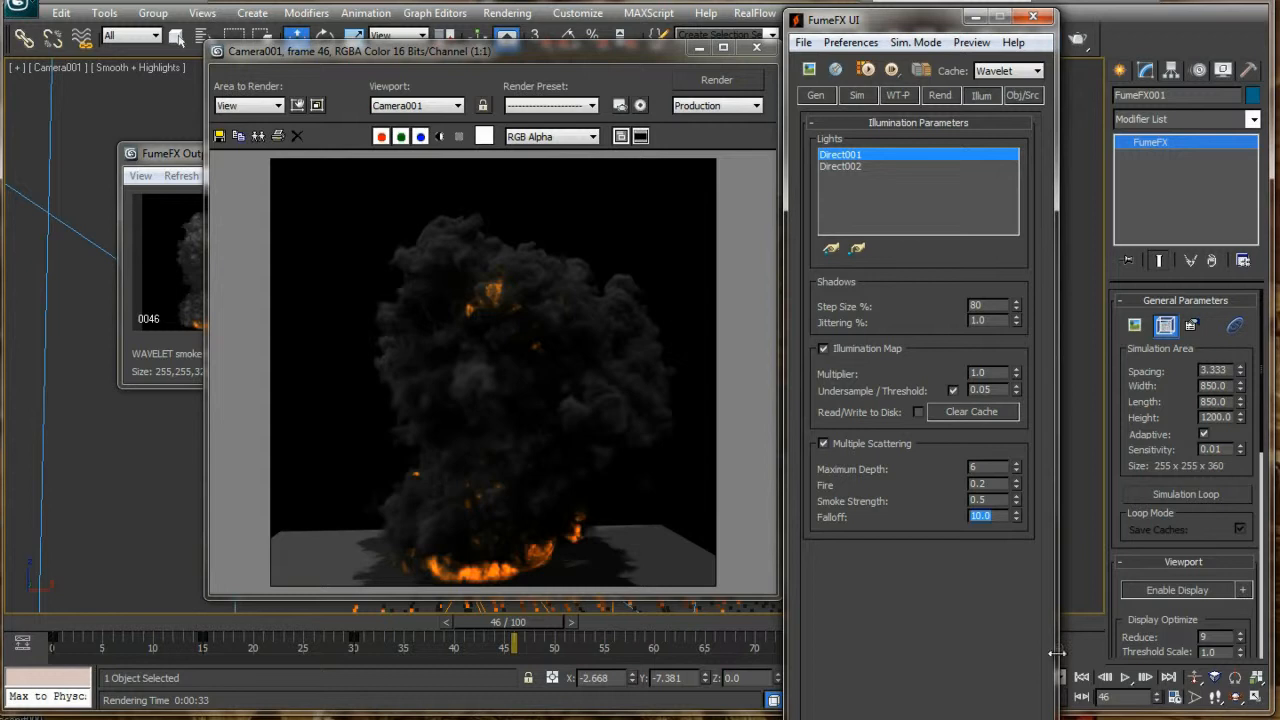
- Set Falloff to 8.0, render the darker smoke, then select Smoke Strength for editing
type("8.0")
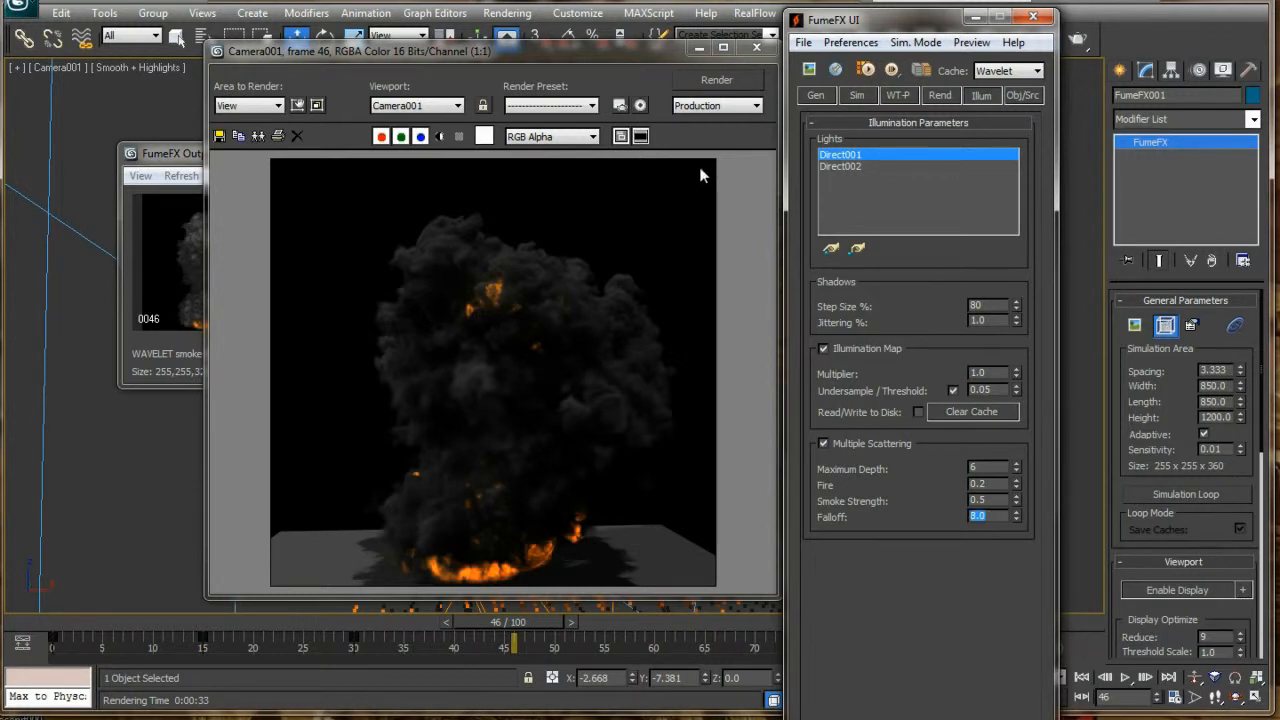
left_click(716, 80)
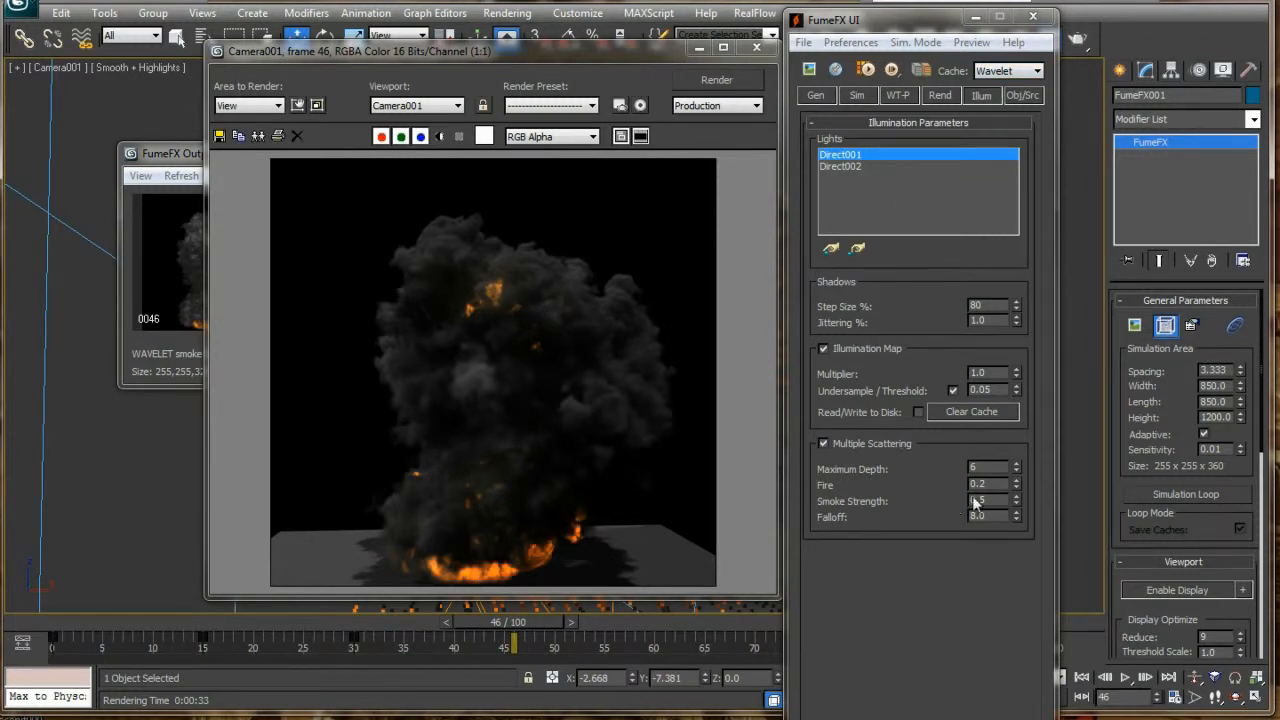
triple_click(976, 484)
type("0.5")
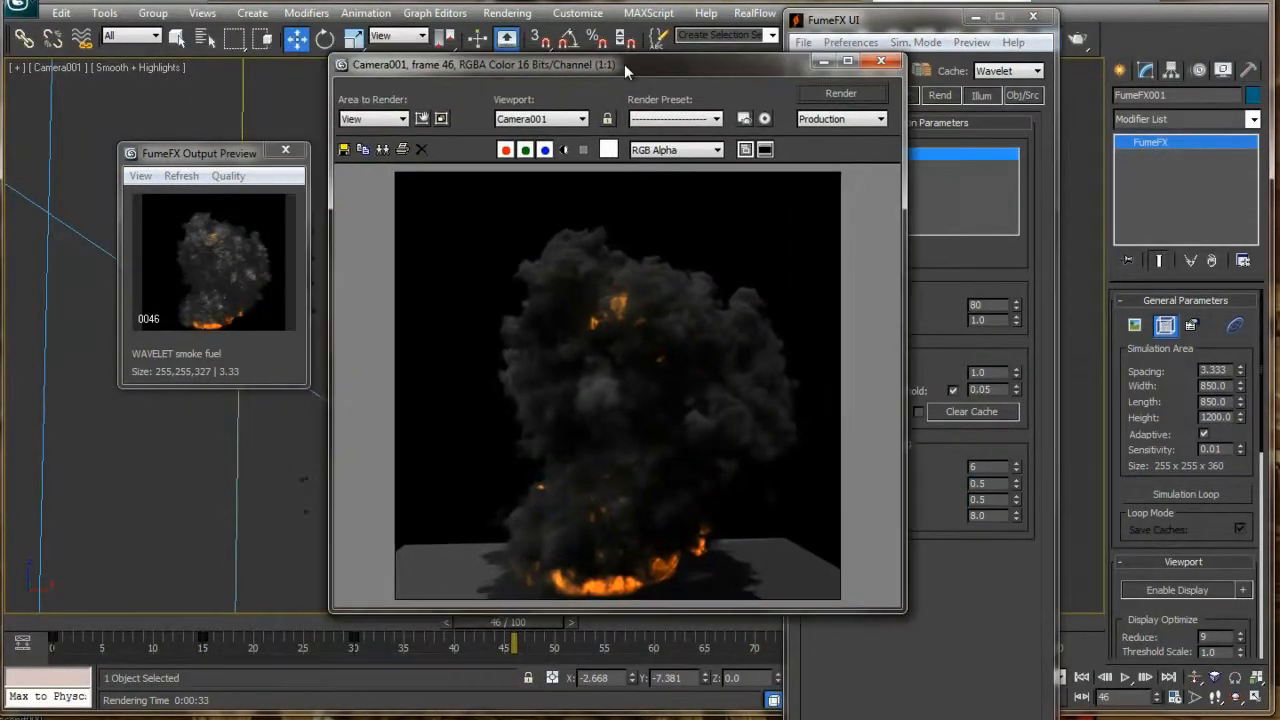
- Move the frame window aside and play the rendered sequence, then the 101-frame explosion sequence
left_click_drag(624, 64, 640, 66)
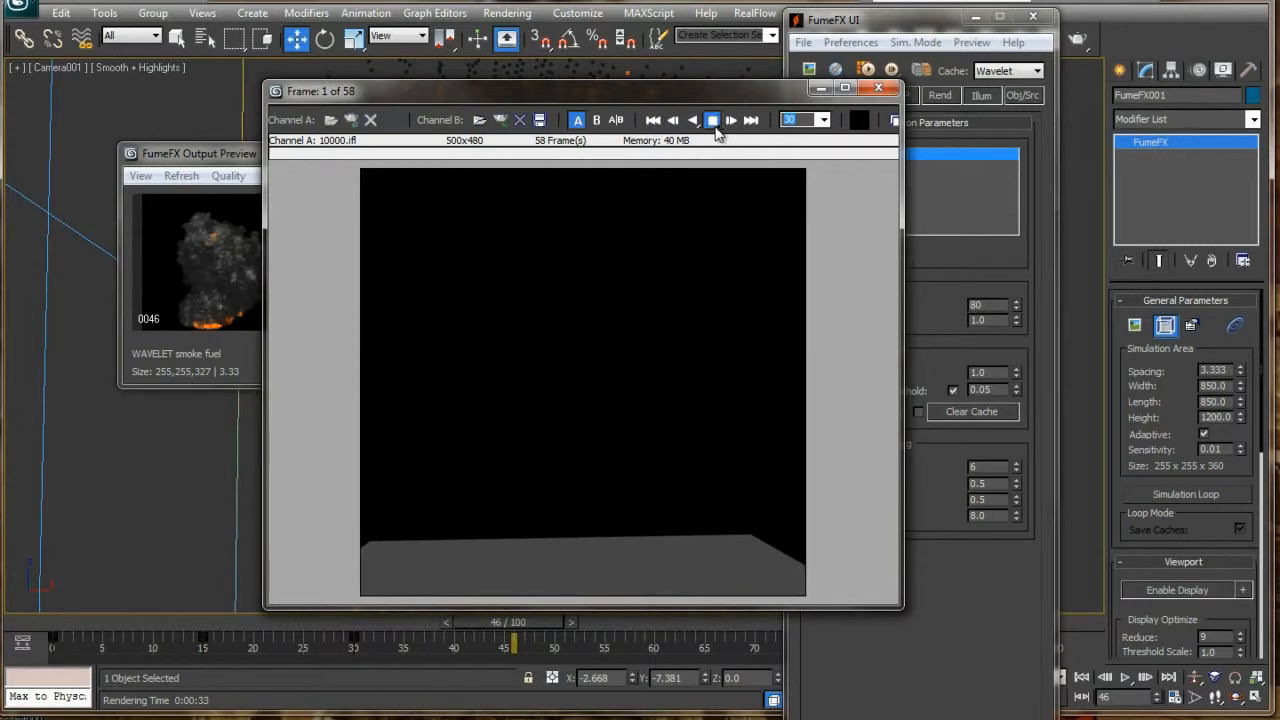
left_click(712, 120)
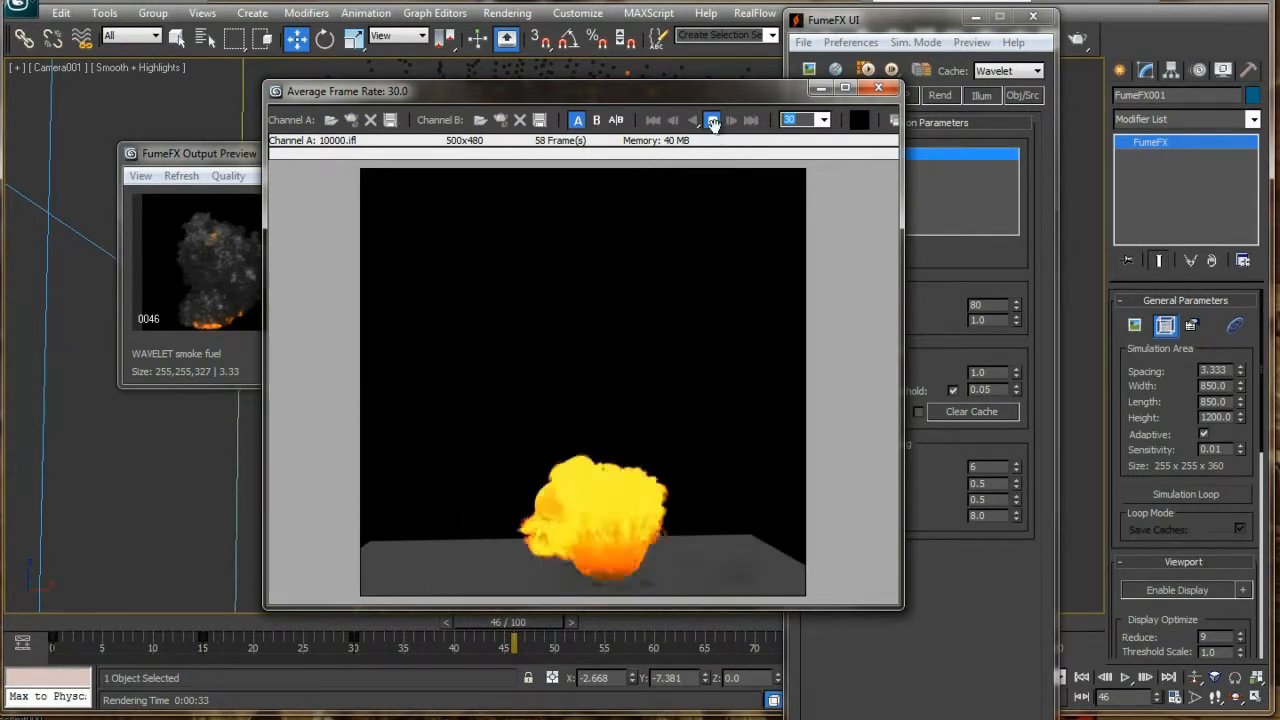
left_click(712, 120)
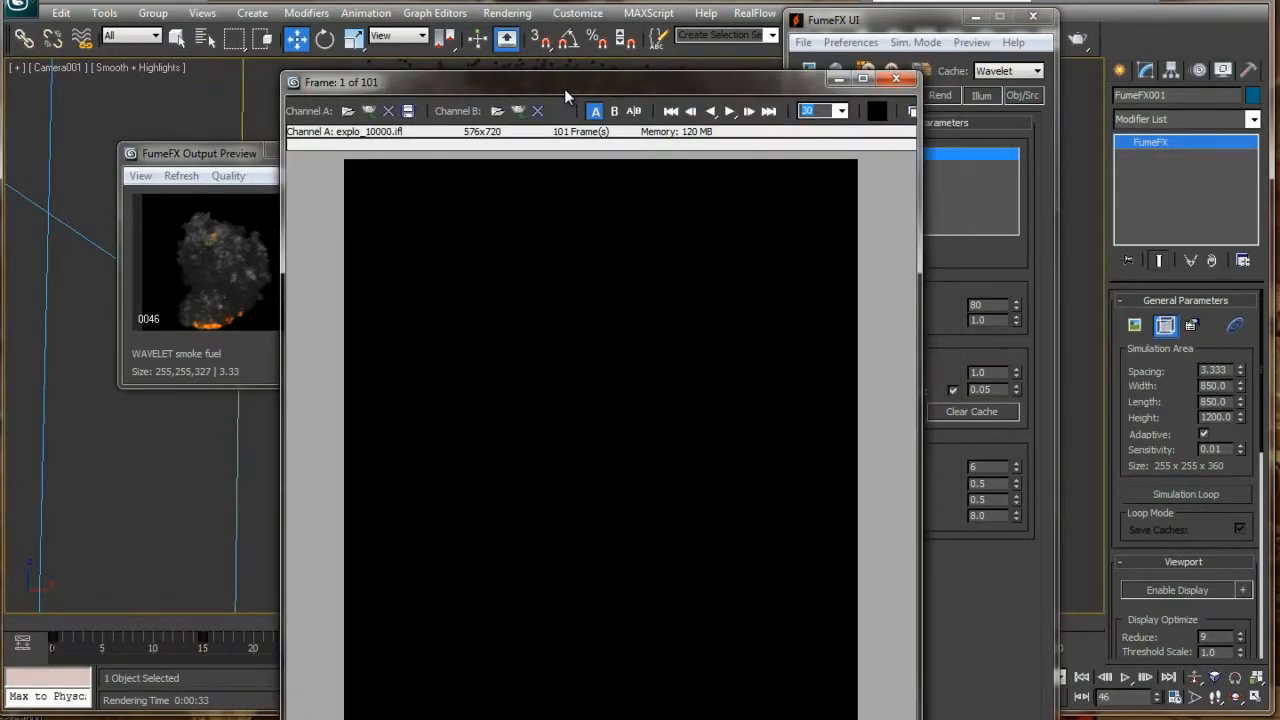
left_click(728, 112)
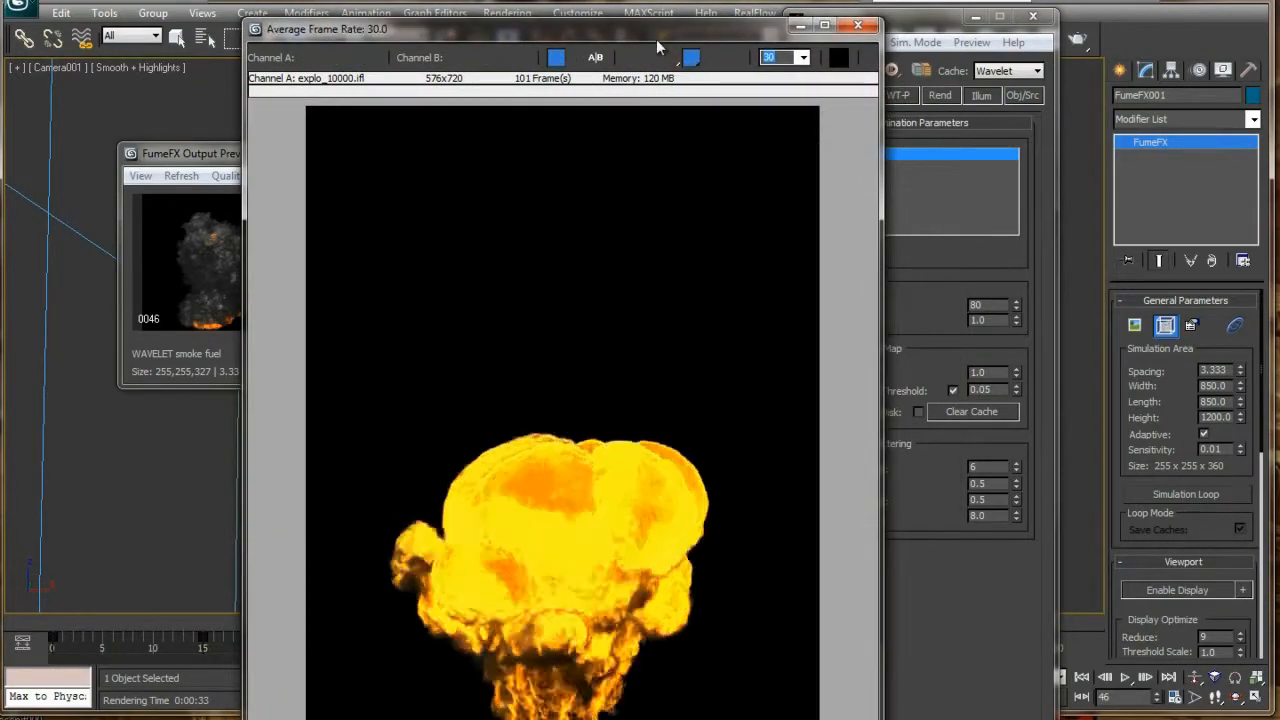